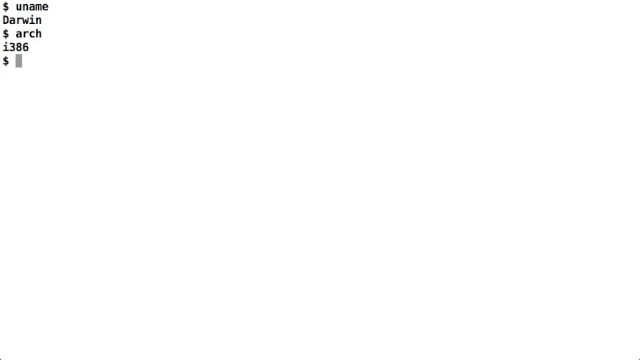
Step: Run uname -a to print full system info and highlight the x86_64 architecture in the output
text(uname -)
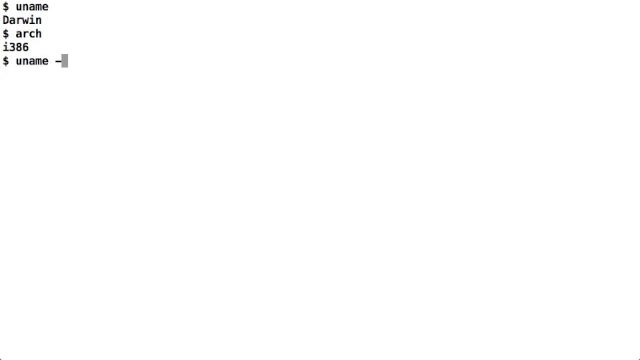
key(Return)
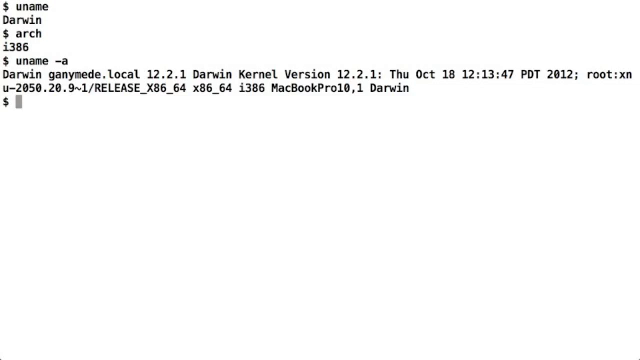
mouse_move(116, 132)
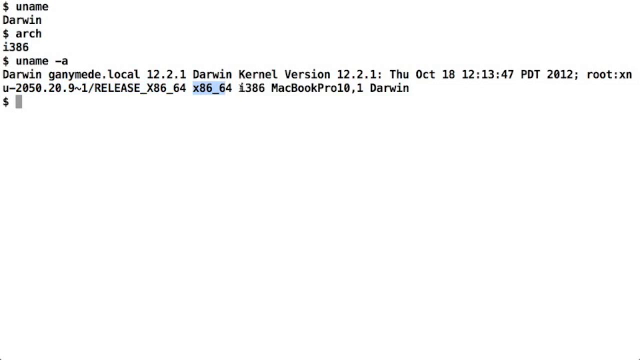
double_click(250, 96)
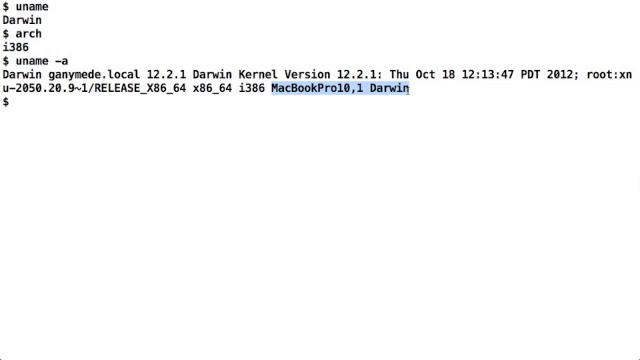
Step: Run uname -m for x86_64, then hostname and uname -n for ganymede.local
text(uname -m)
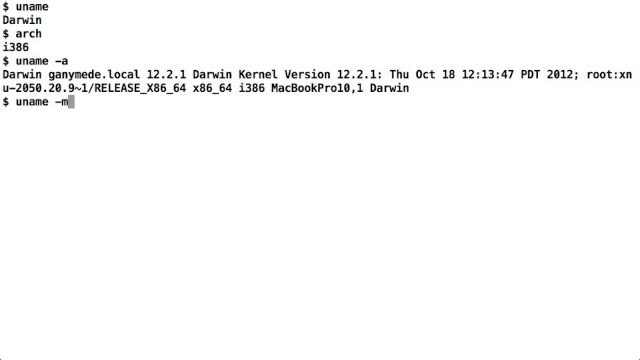
key(Return)
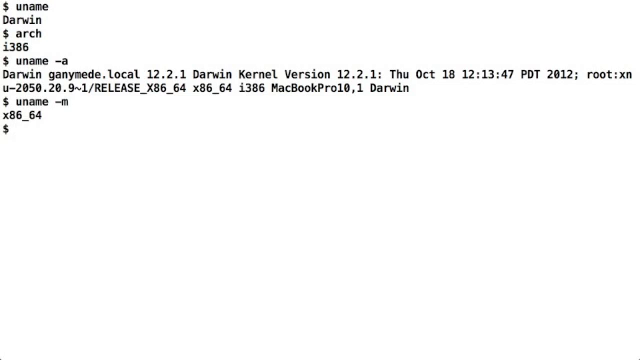
text(uname -n)
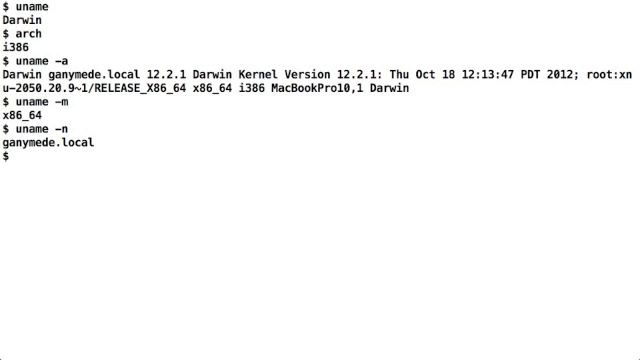
text(hostname)
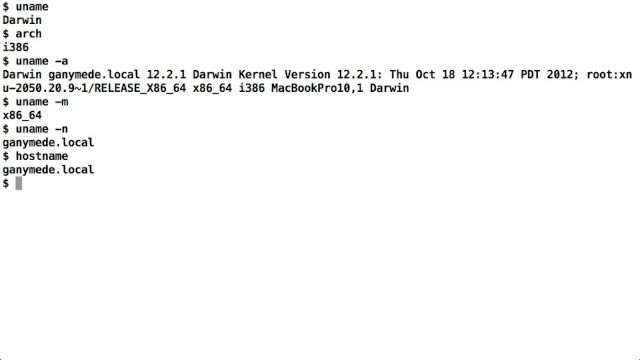
text(uname -n)
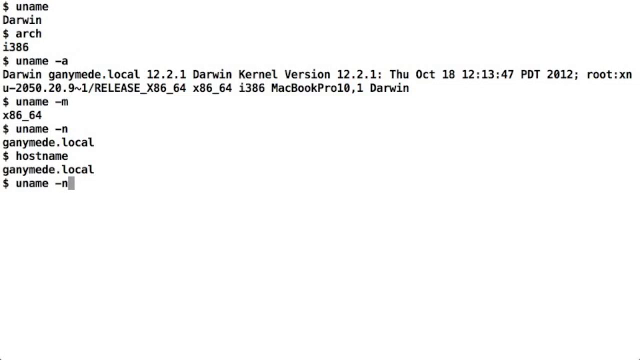
key(Return)
text(whom)
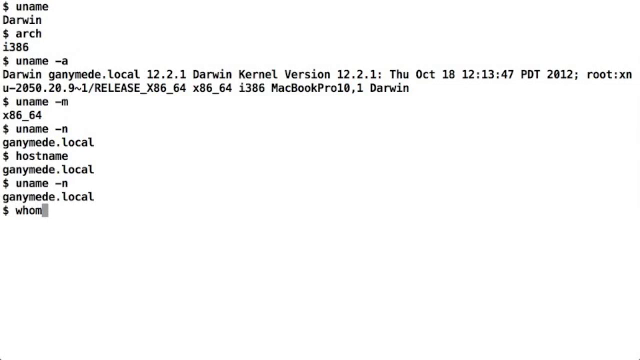
Step: Run whoami and id -un to show chandrashekar, then id for uid, gid and groups
key(Return)
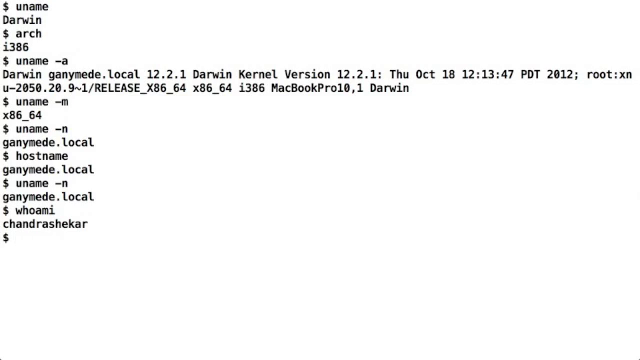
text(id)
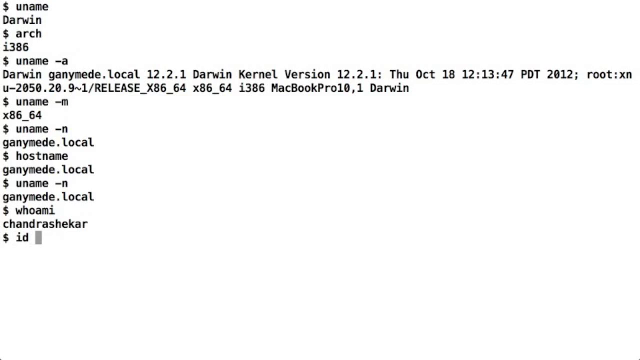
text(-u)
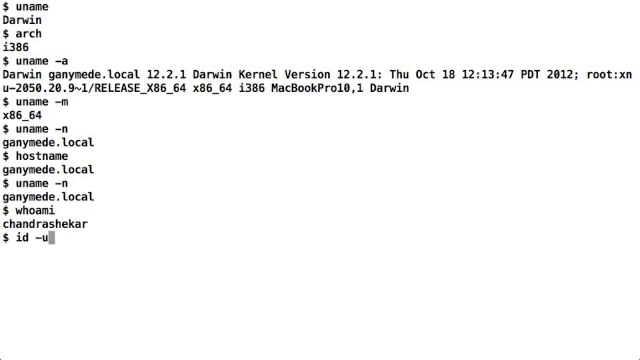
key(Return)
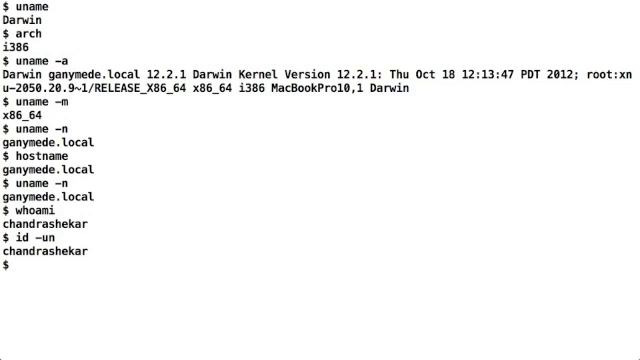
text(id)
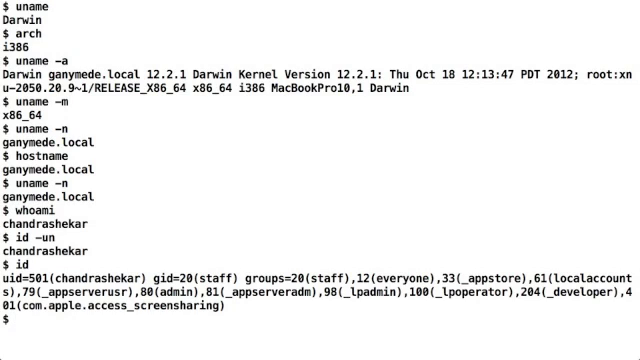
Step: Run who to list sessions, then w twice for uptime, load averages and user activity
text(who)
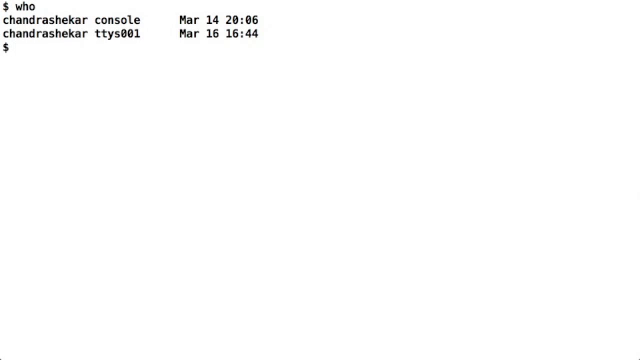
text(w)
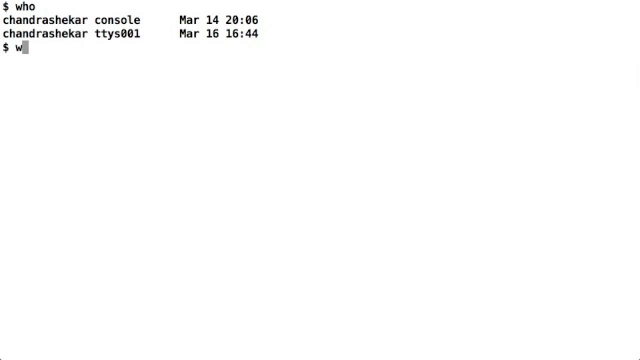
key(Return)
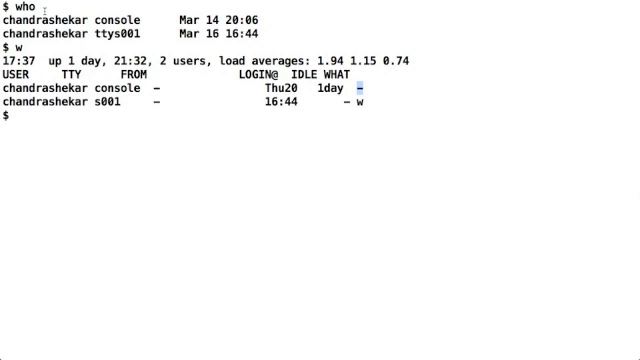
key(Return)
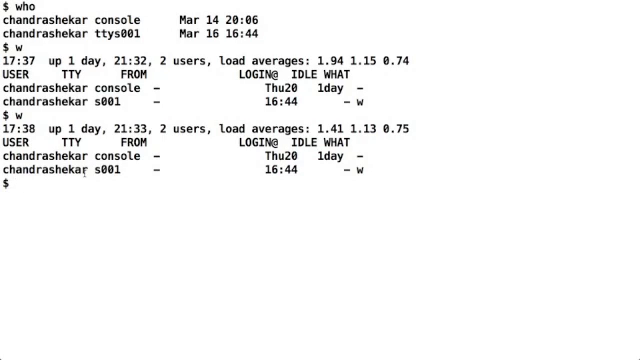
Step: Write the note 'BASH -> Bourne Again SHell' at the prompt and begin an echo command
text(BASH -> Bourne Again)
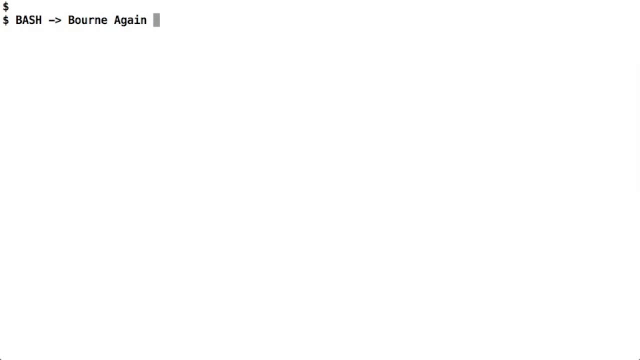
text(SHell)
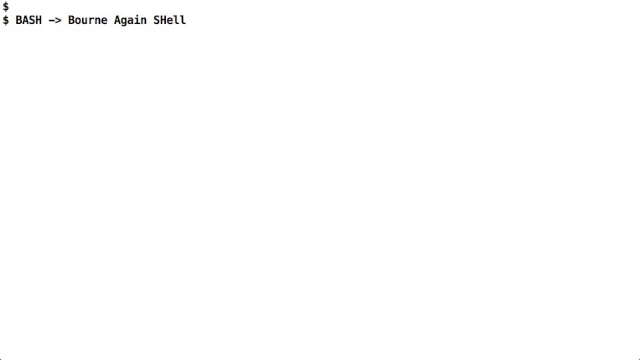
text(echo)
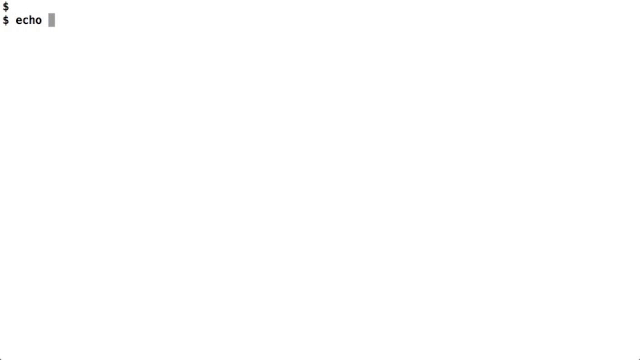
Step: Run echo $SHELL to print /bin/bash, then type a throwaway gibberish line for editing practice
key(Return)
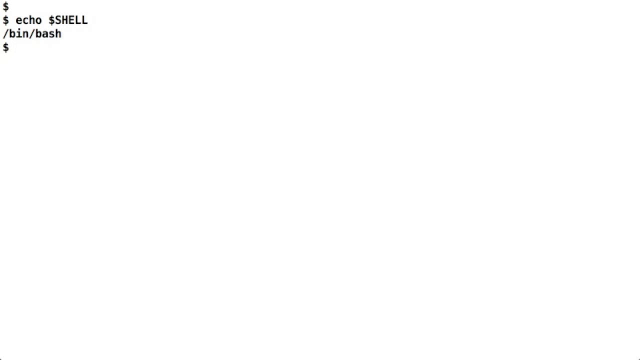
text(ds klsdj l sjdlkjsdlkjsdlkjsdl;jsdlkjsdlkjsdlkjl)
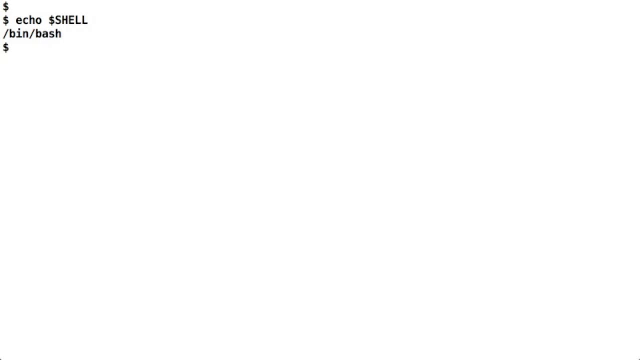
text(ksdkjhdsjfhjkdshksdjhsdhhhdlskdskdskjhdjklsfh)
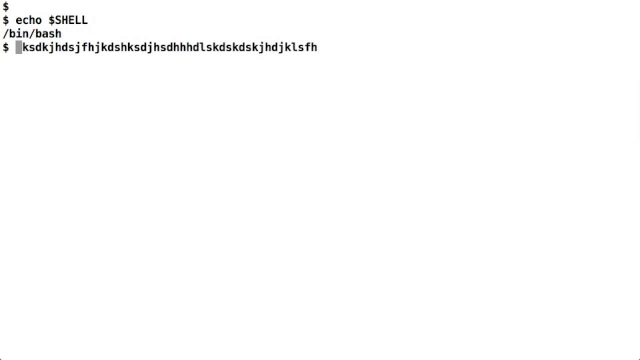
text(k kljklj)
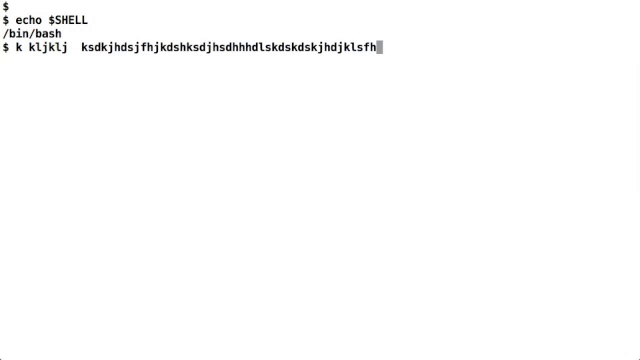
text(hkhjkhlkh)
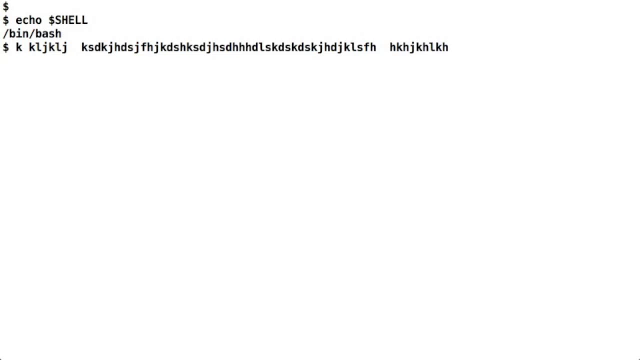
key(ctrl+c)
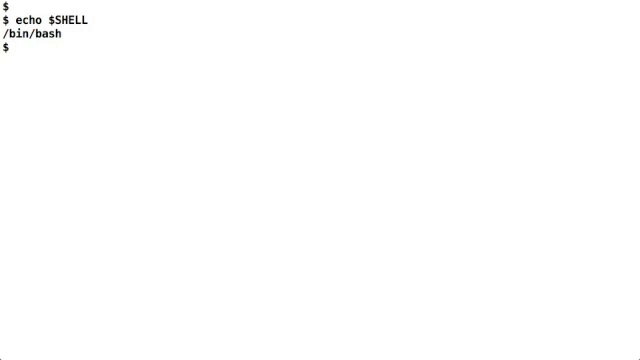
text(ksd k sklfsdklfjklsdfjklsdjklsdf j)
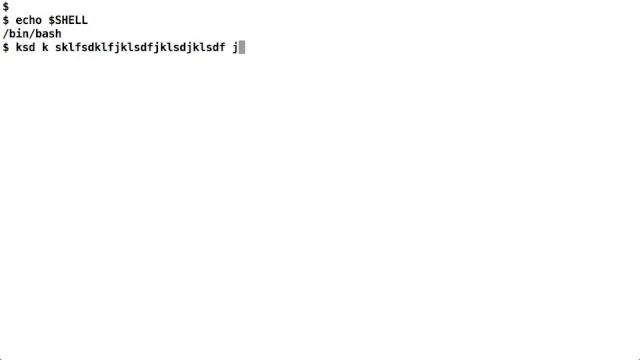
key(Left)
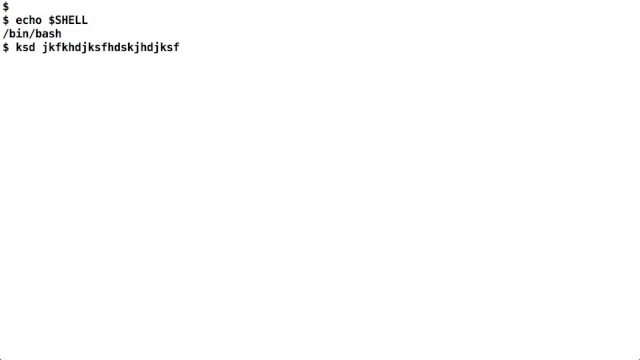
text(sdfjklsdjklsdf j)
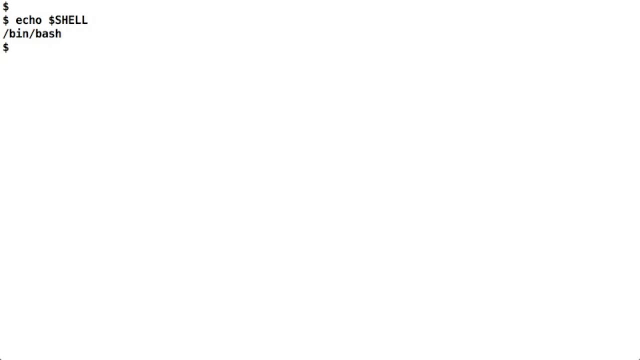
Step: Run gibberish lines and uname, producing 'command not found' errors and the Darwin system name
text(ksd jkfkhdjksfhdskjhdjksf sdfjklsdjklsdf jjk kjds kjfhkdsfjksdhjkdsf)
text(clear)
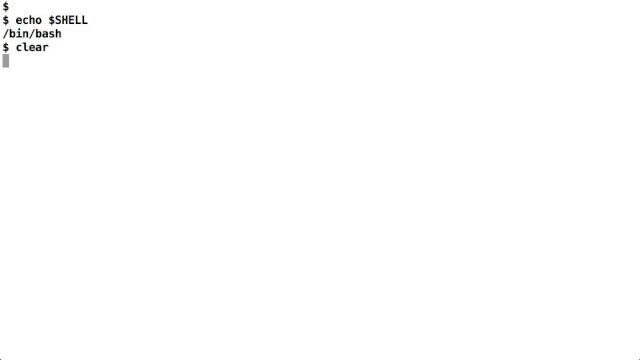
text(unam)
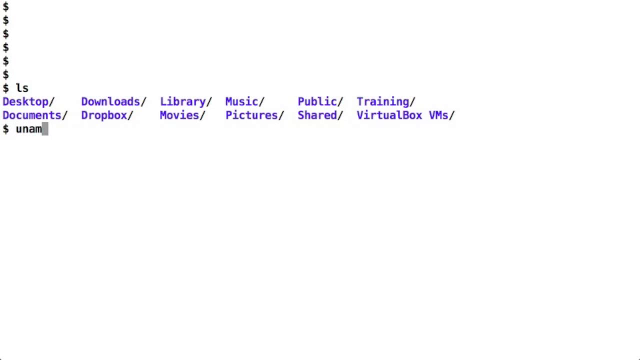
key(Return)
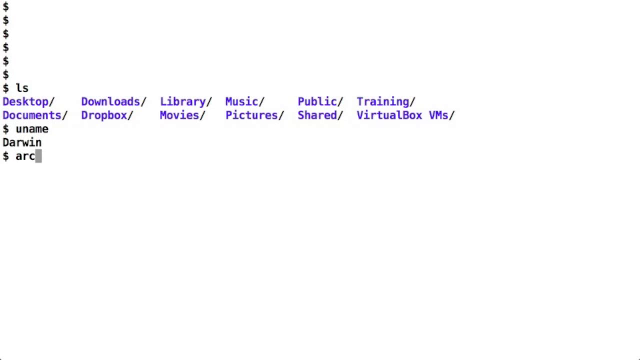
key(Return)
text(df ksdjfklsdj lfksdj)
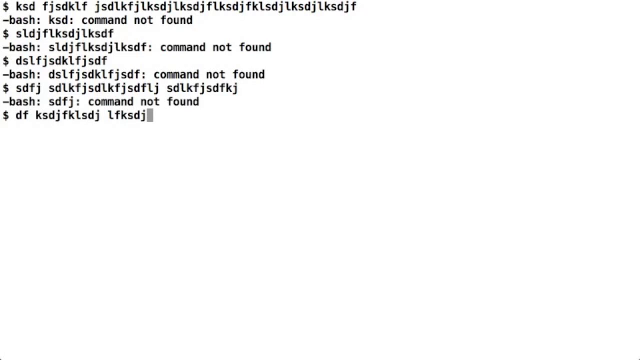
Step: Type a new gibberish line at the prompt after clearing the screen with Ctrl-L
text(ljsdflksd)
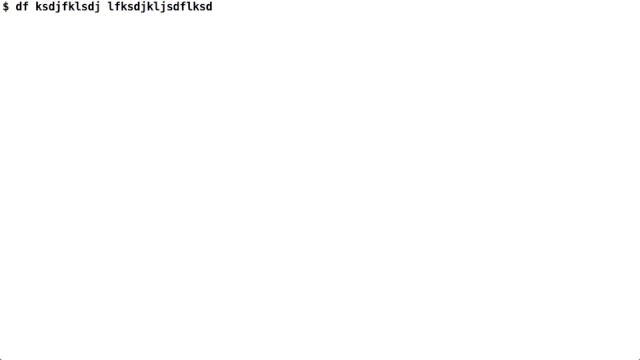
text(dkfjsdkf)
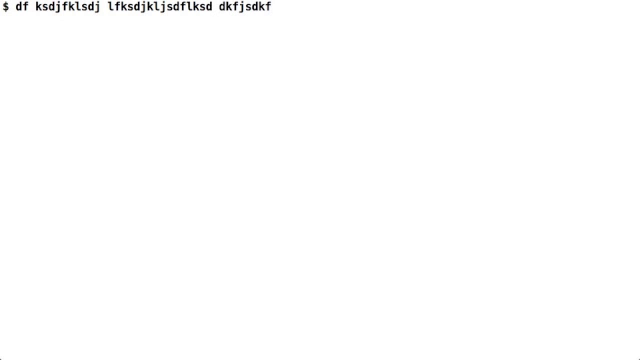